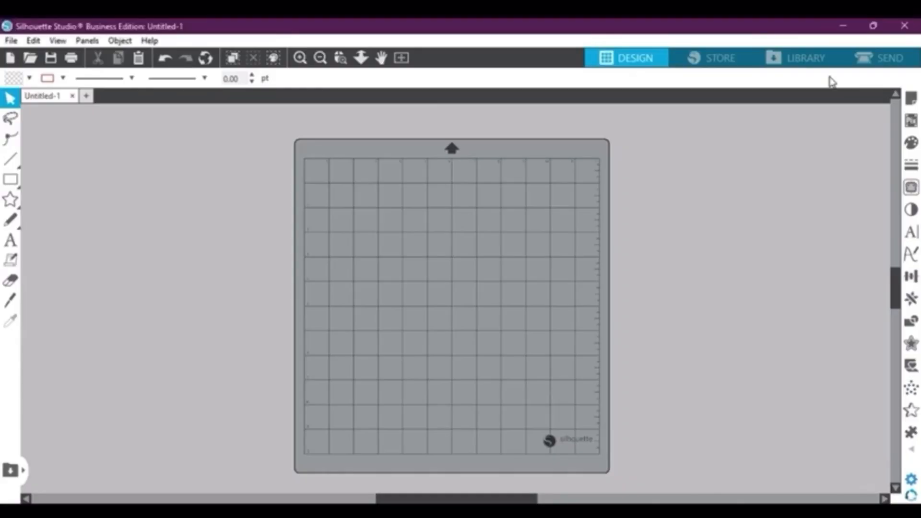
mouse_move(158, 181)
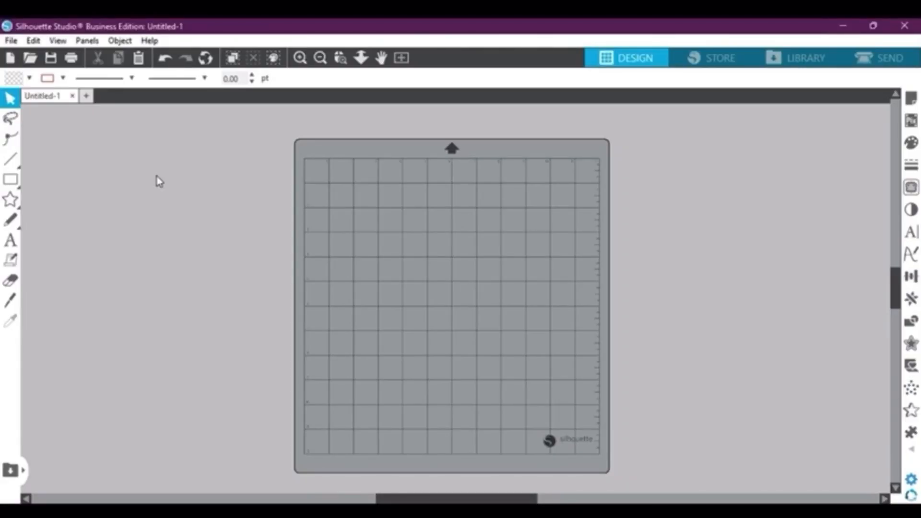
mouse_move(290, 204)
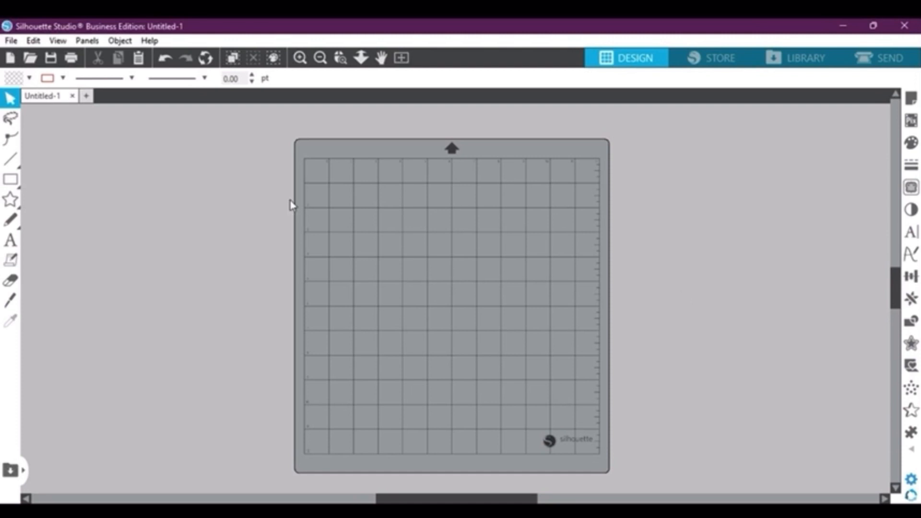
mouse_move(541, 220)
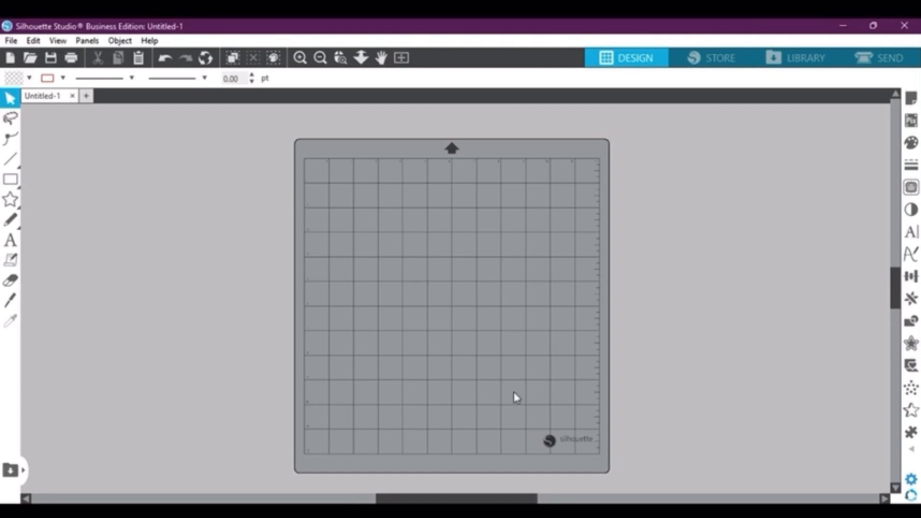
mouse_move(911, 99)
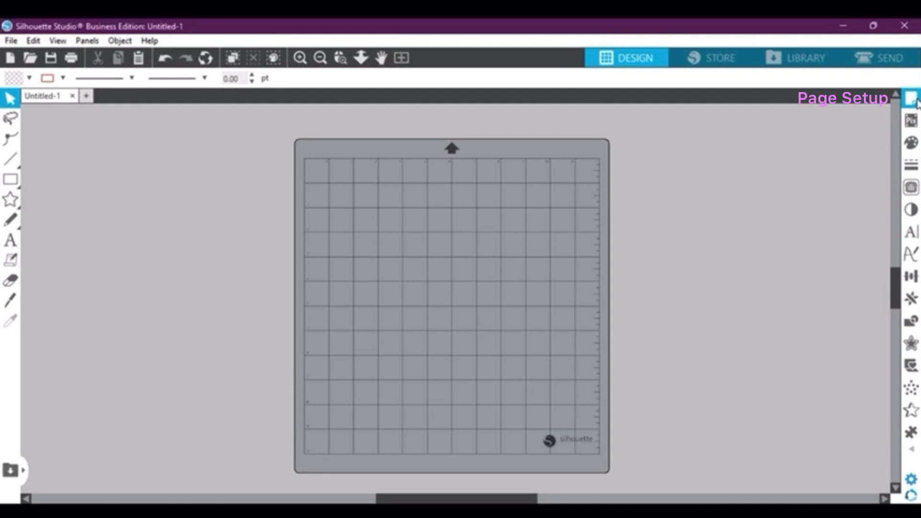
In Page Setup, make the Letter media opaque white and leave it in portrait after trying landscape.
left_click(909, 98)
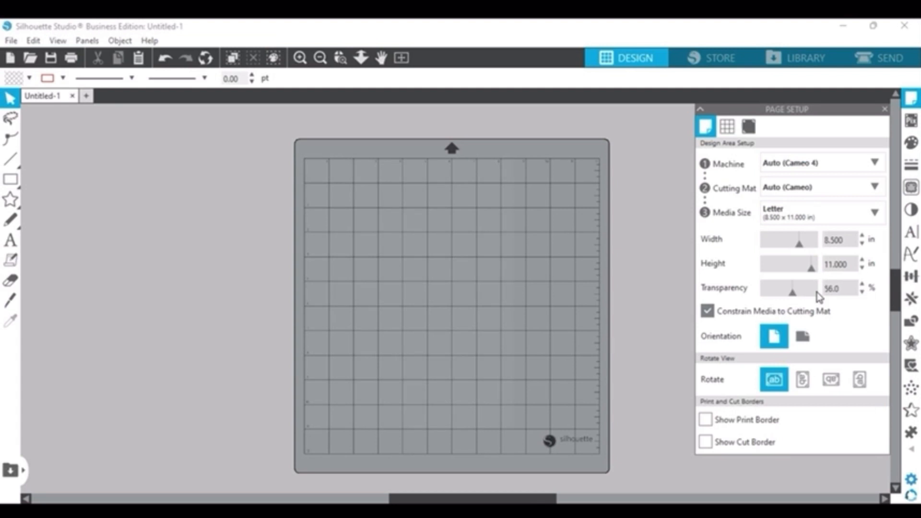
left_click_drag(791, 287, 807, 288)
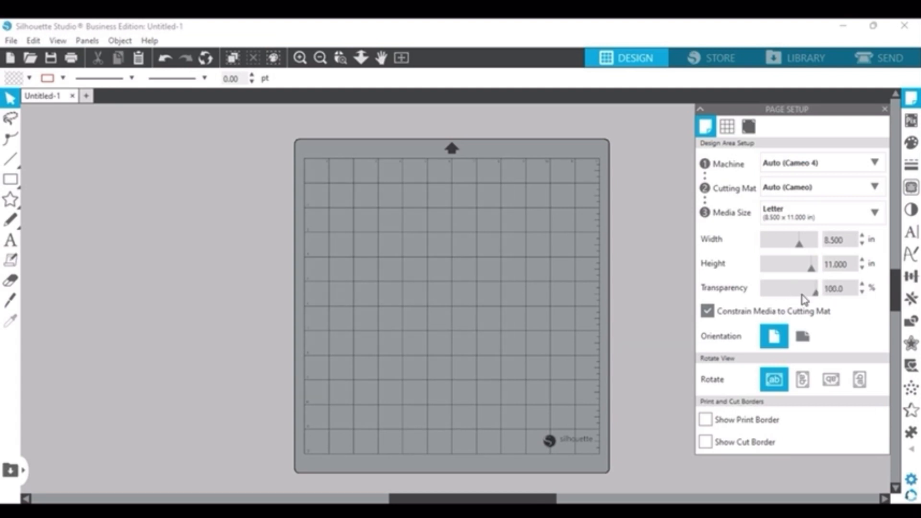
left_click(801, 336)
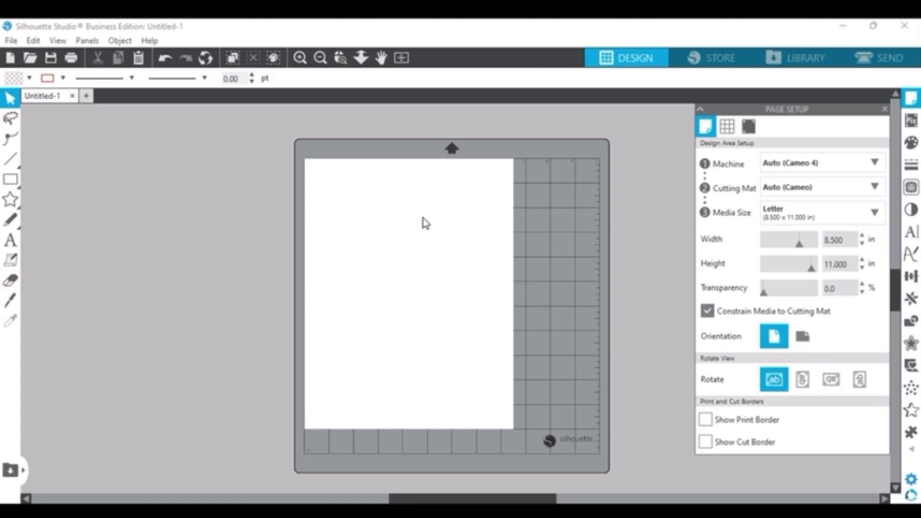
left_click(803, 337)
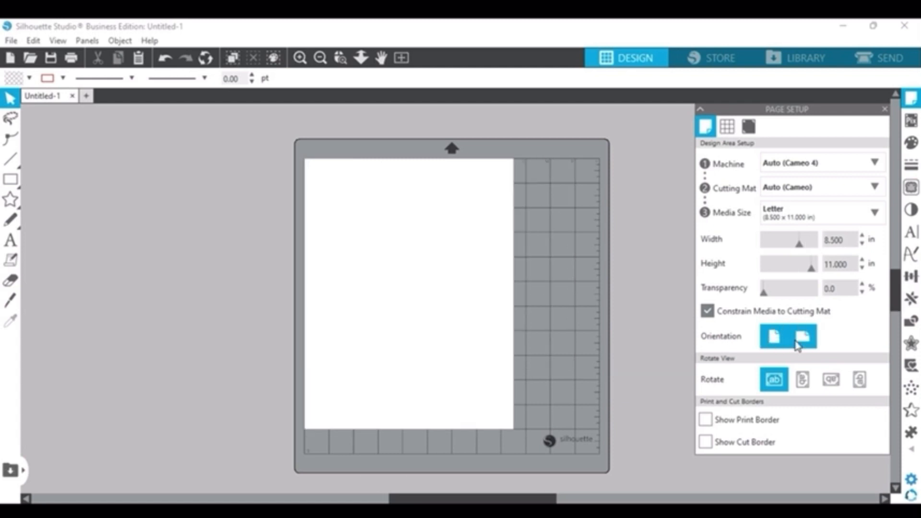
left_click(802, 337)
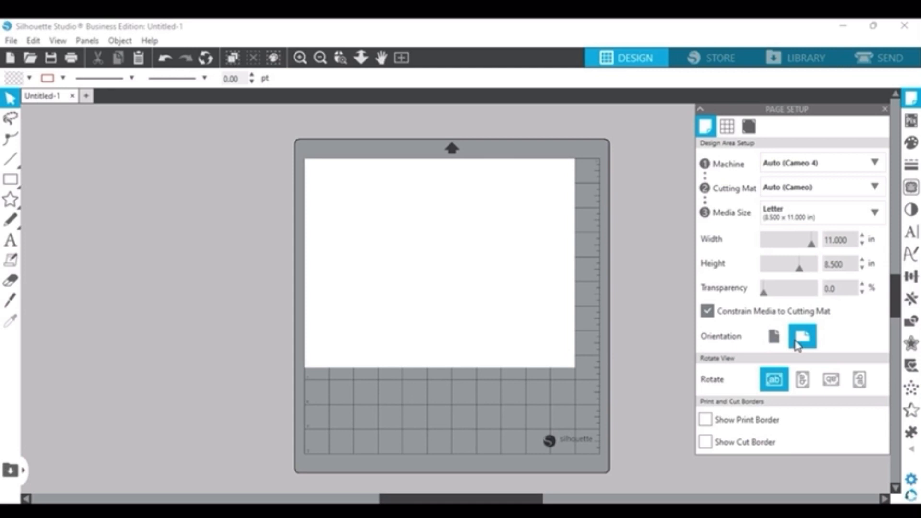
mouse_move(530, 298)
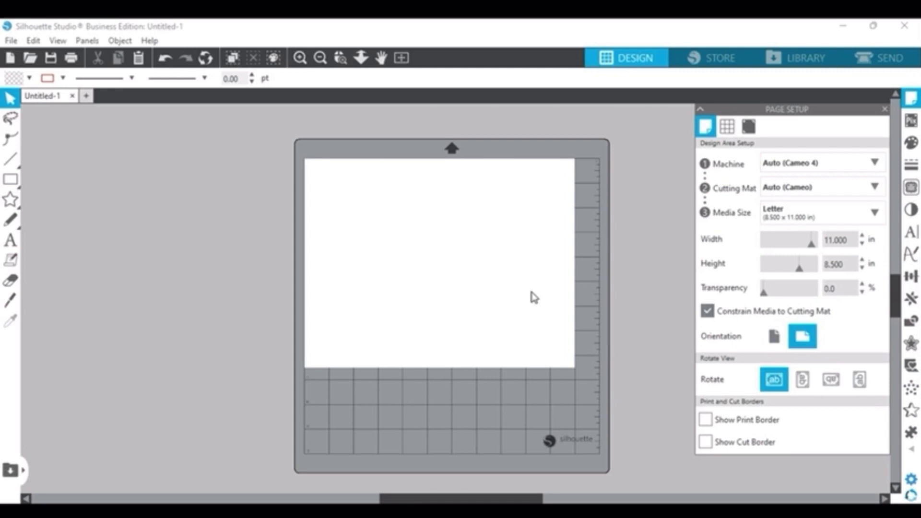
mouse_move(495, 169)
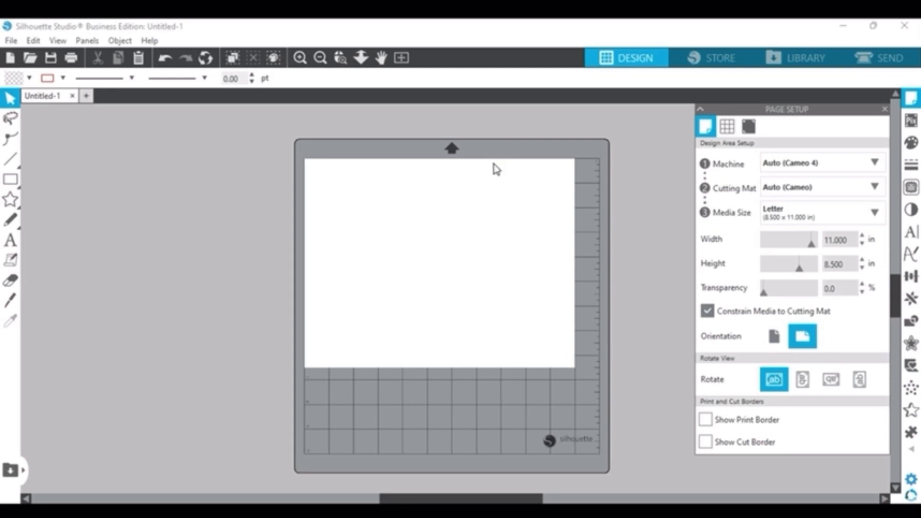
left_click(772, 337)
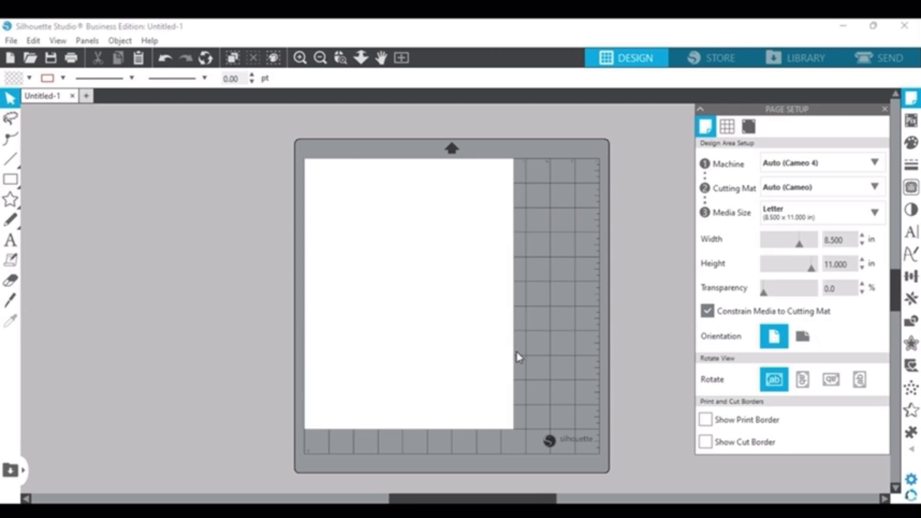
mouse_move(754, 444)
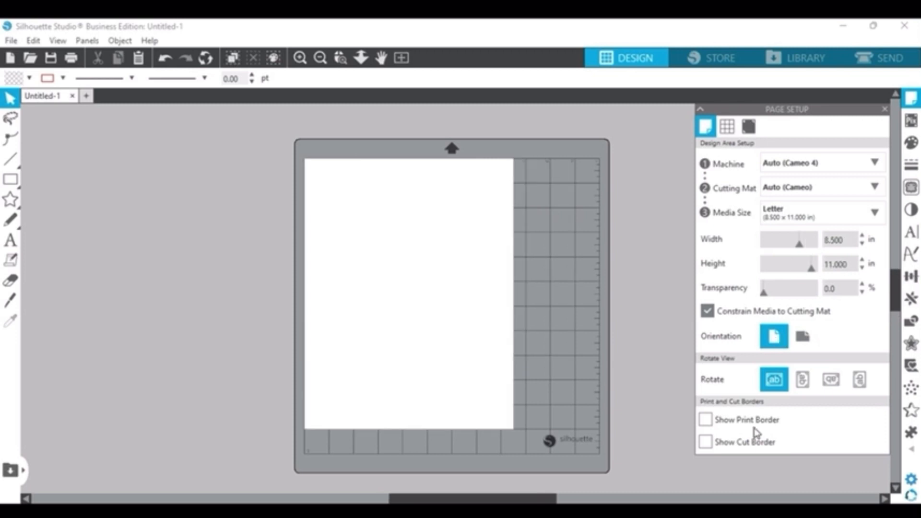
mouse_move(509, 343)
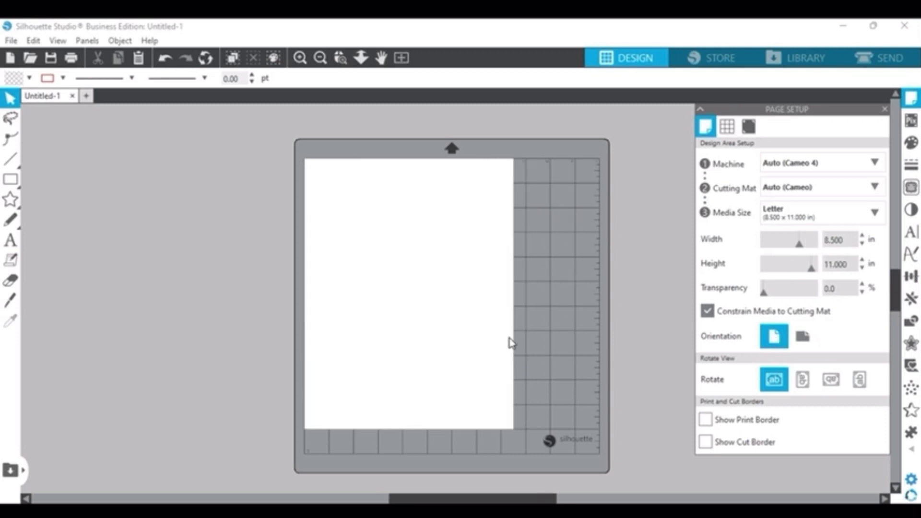
mouse_move(733, 428)
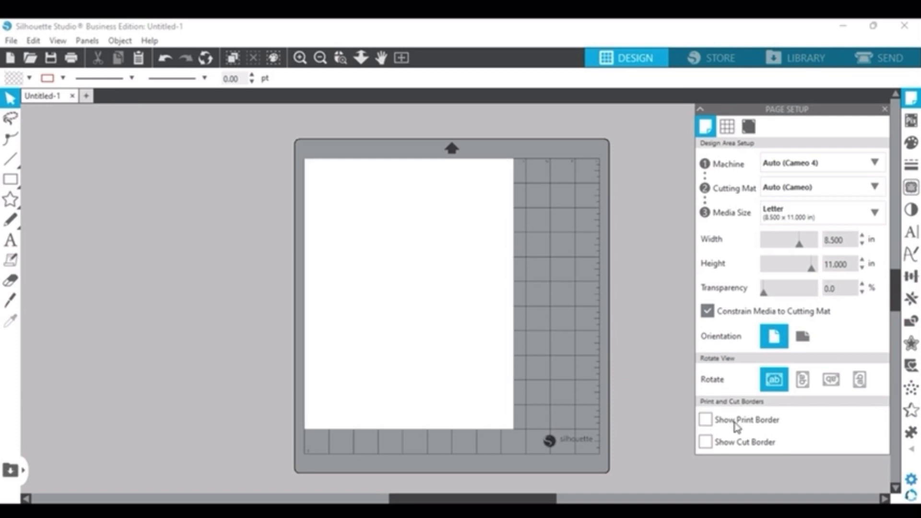
Turn on Show Print Border so the border displays around the Letter page.
left_click(705, 420)
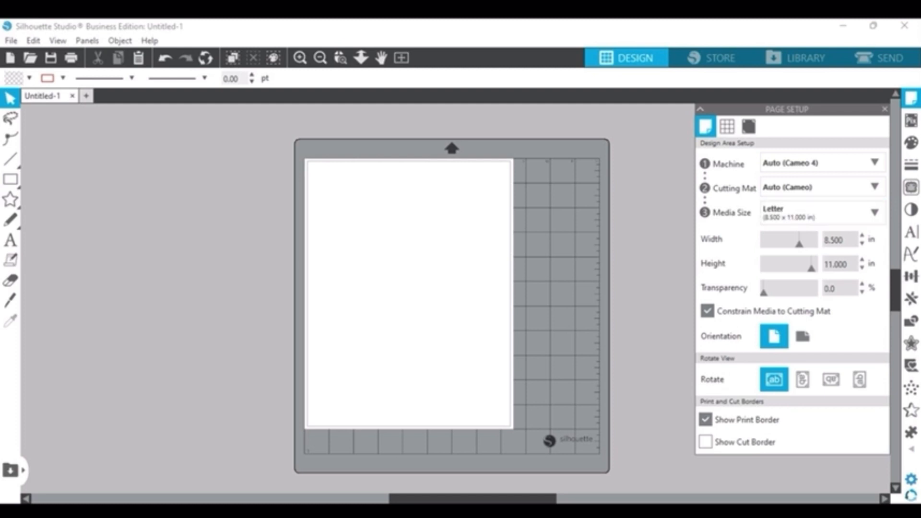
mouse_move(767, 295)
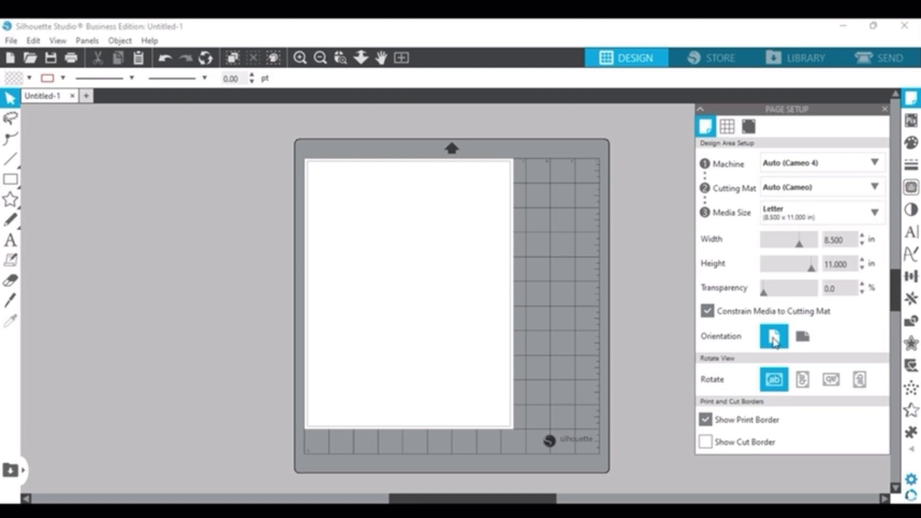
mouse_move(778, 356)
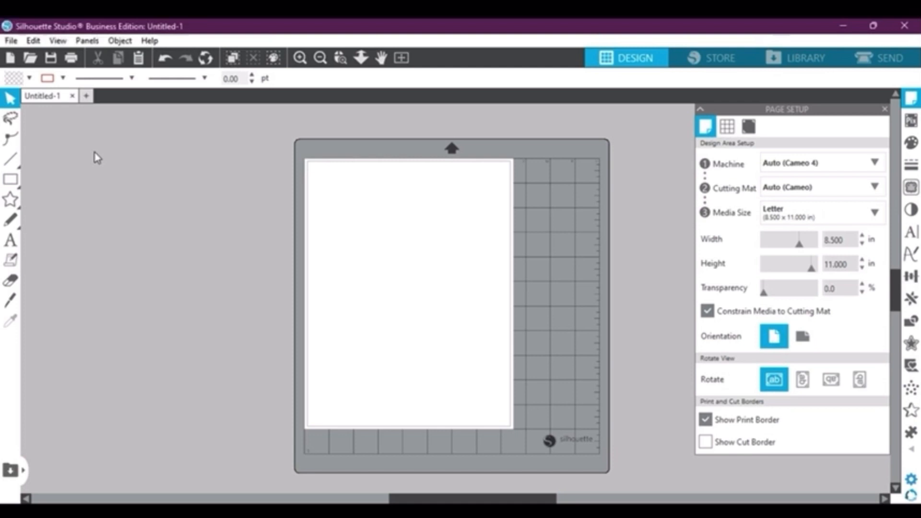
mouse_move(85, 158)
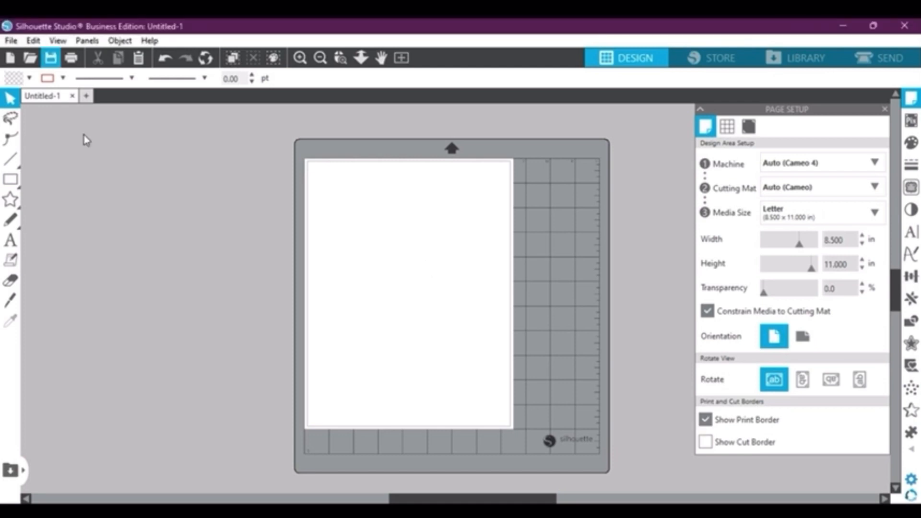
left_click(12, 40)
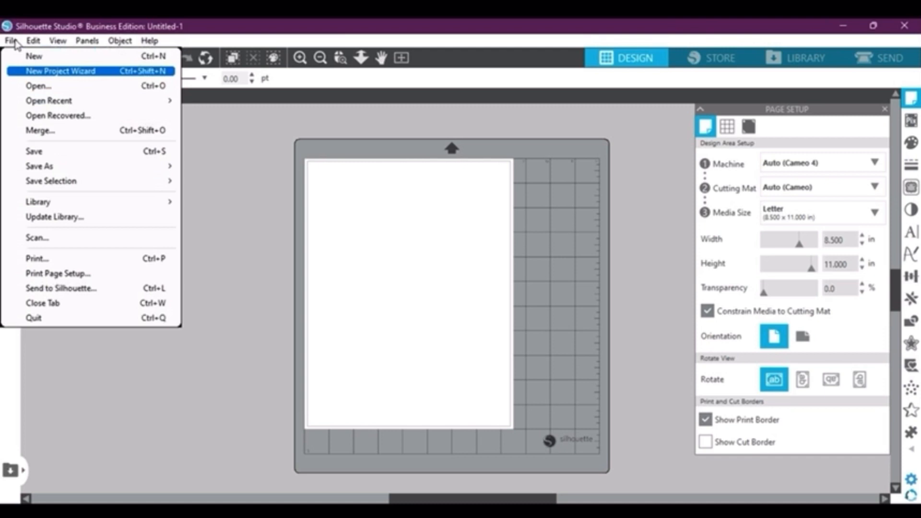
Merge the 01-black women pattern file into the current document.
left_click(35, 130)
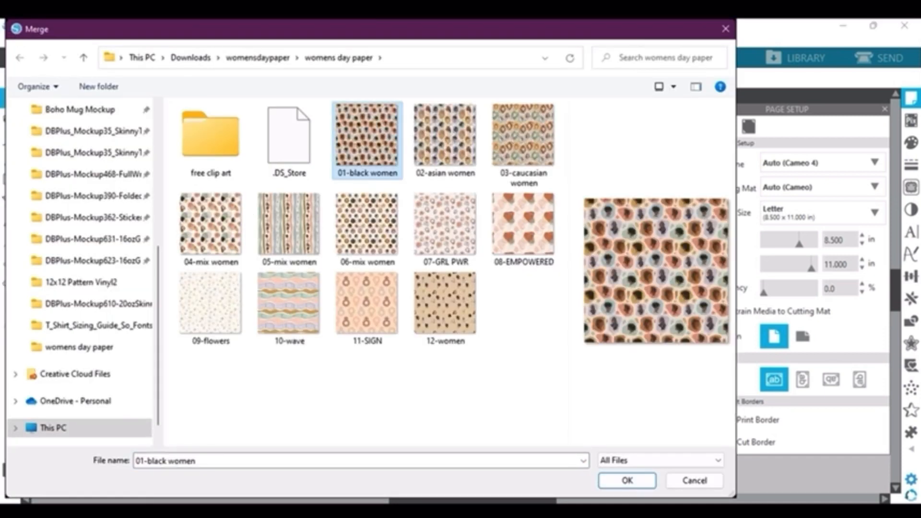
left_click(626, 481)
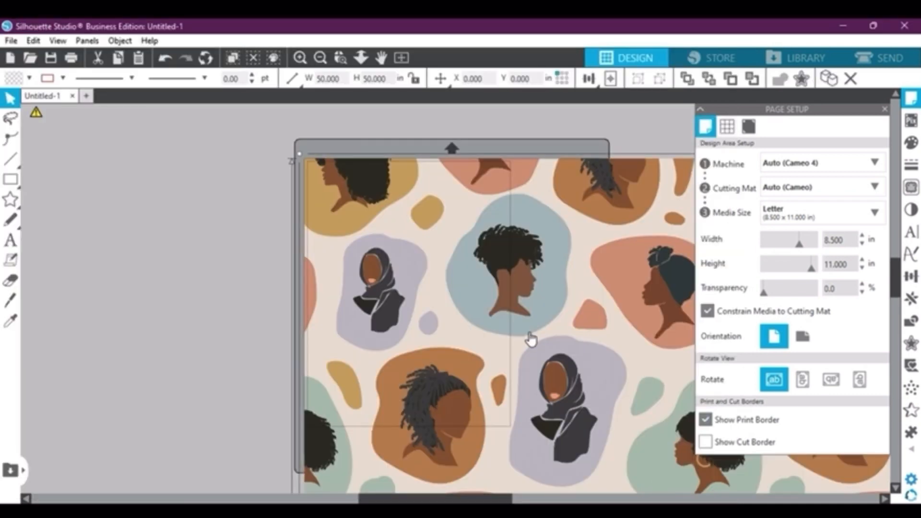
left_click(328, 78)
type("9.100")
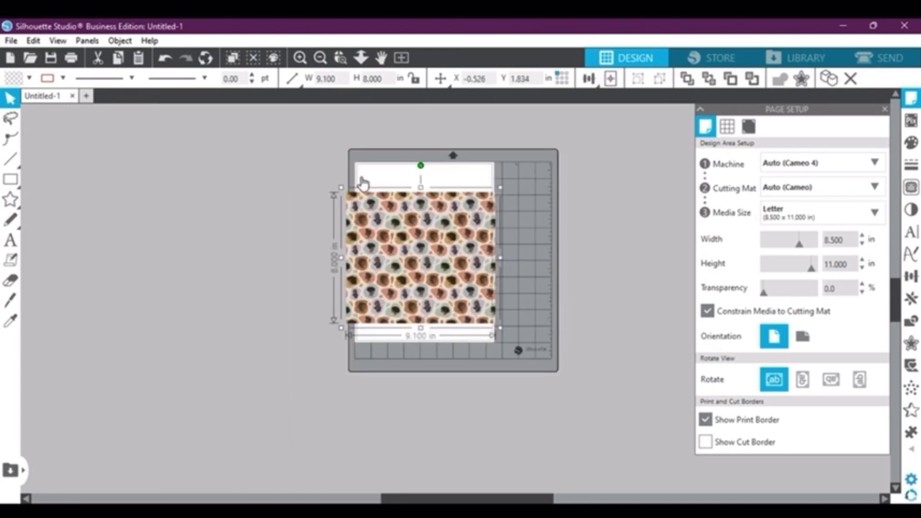
Zoom in on the 9.1 by 8 inch pattern and bring up its rotation settings.
left_click(300, 58)
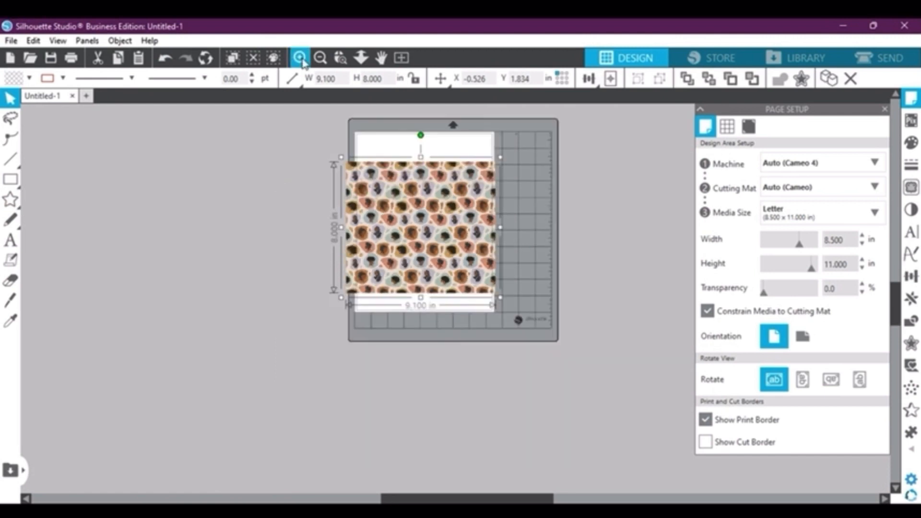
left_click(299, 57)
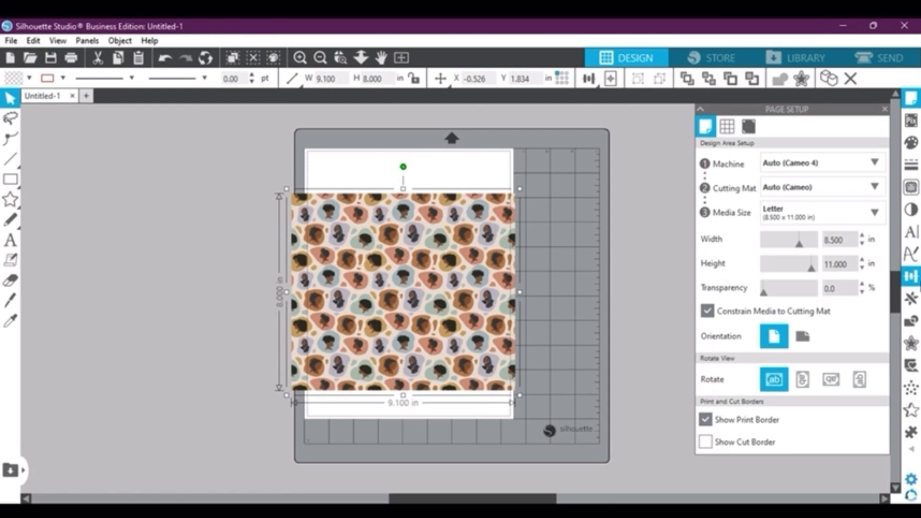
left_click(913, 288)
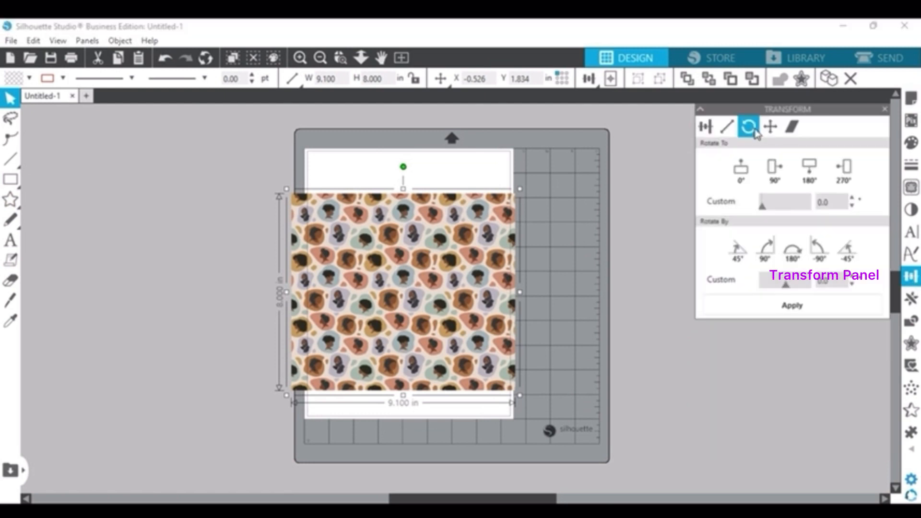
Rotate the pattern to 270 degrees so it stands upright on the Letter page.
left_click(706, 127)
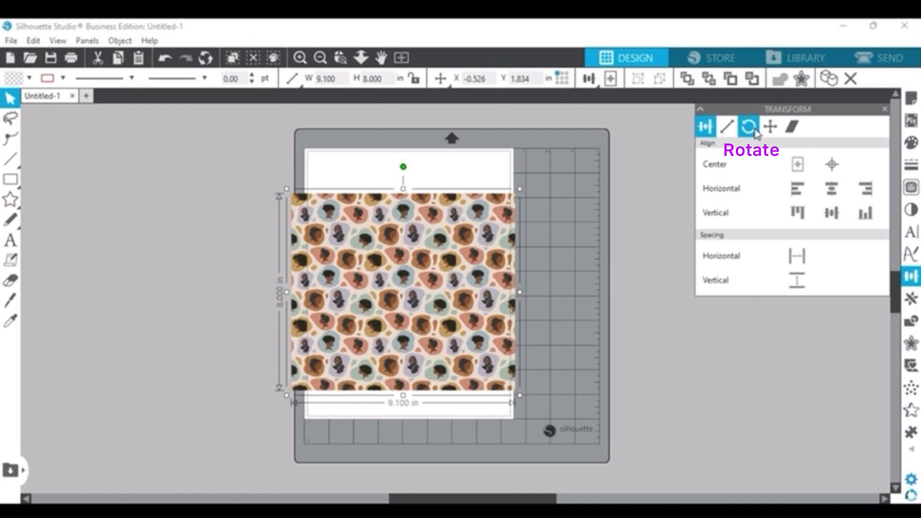
left_click(748, 126)
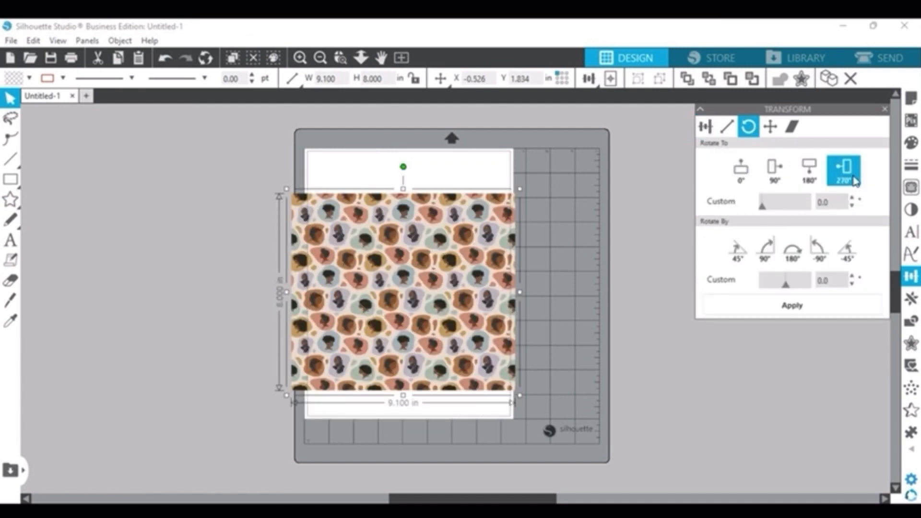
left_click(844, 168)
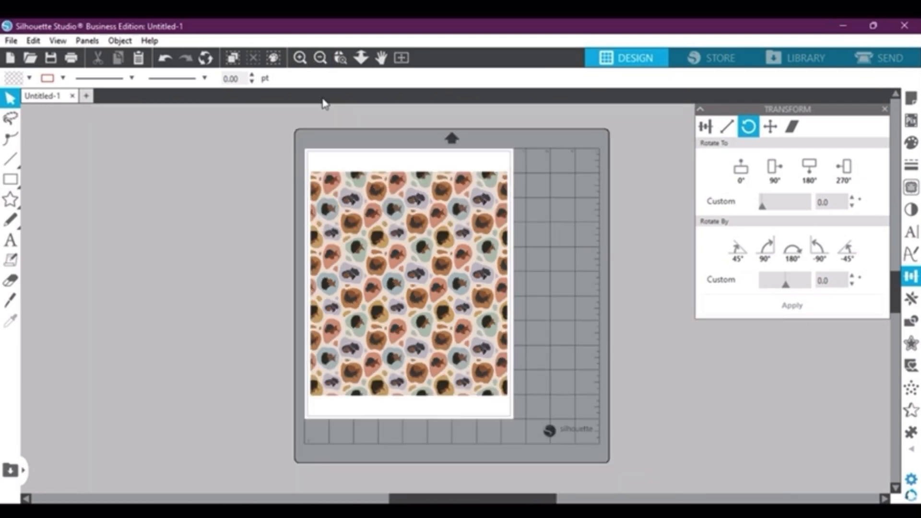
left_click(13, 41)
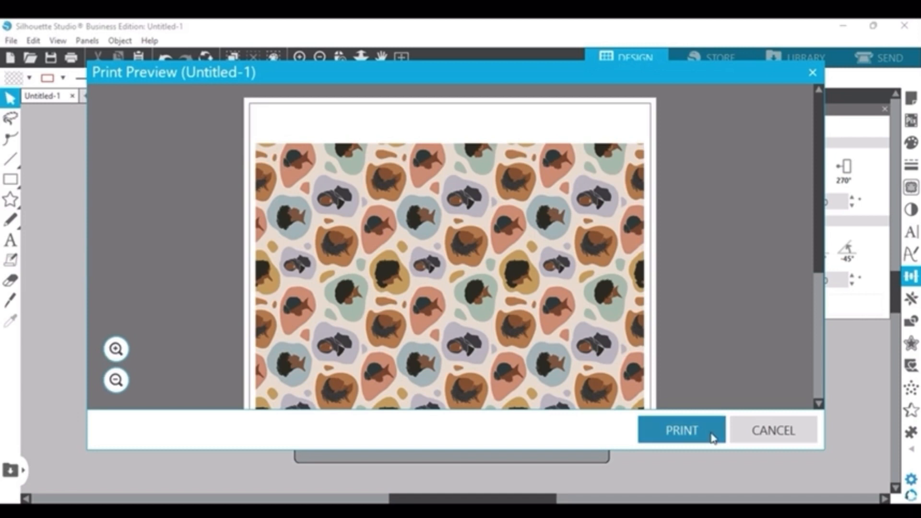
From Print Preview, proceed to the Windows Print dialog with the Epson ET-2720 selected.
left_click(681, 429)
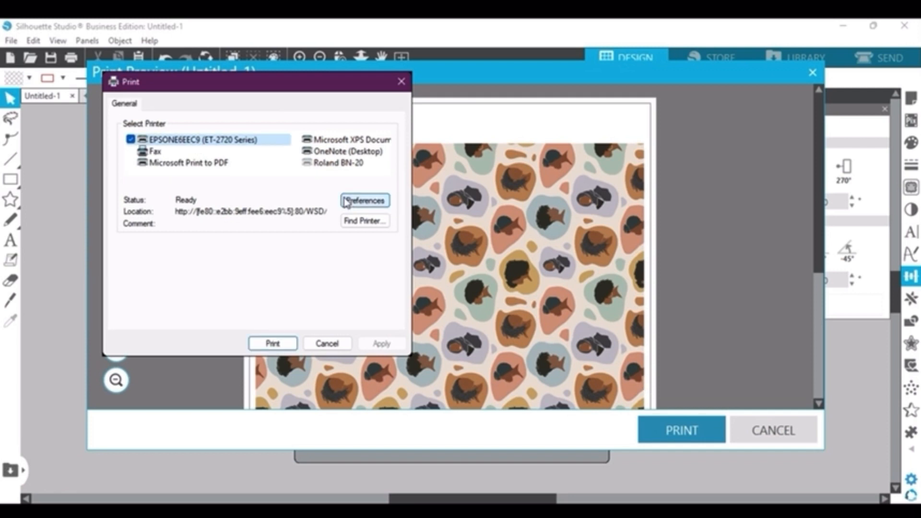
In the Epson printing preferences, keep Premium Presentation Paper Matte as the paper type.
left_click(364, 200)
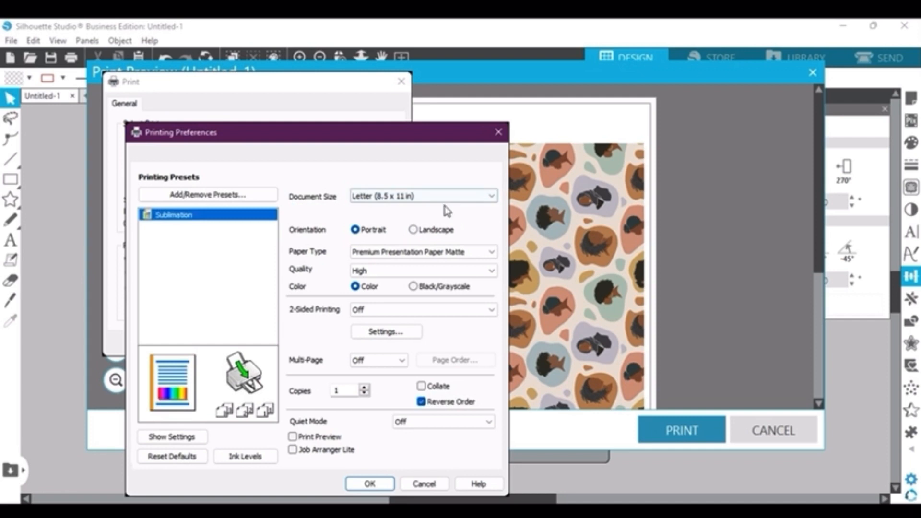
mouse_move(397, 221)
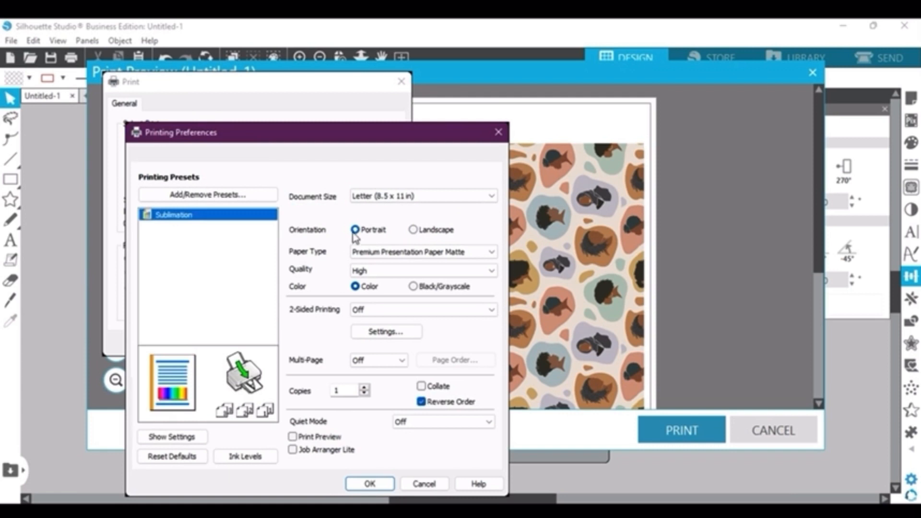
mouse_move(362, 243)
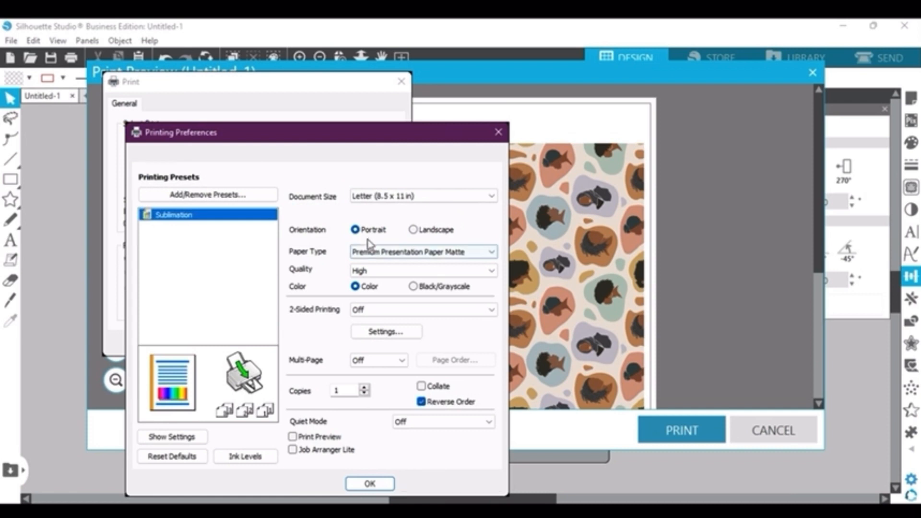
left_click(423, 251)
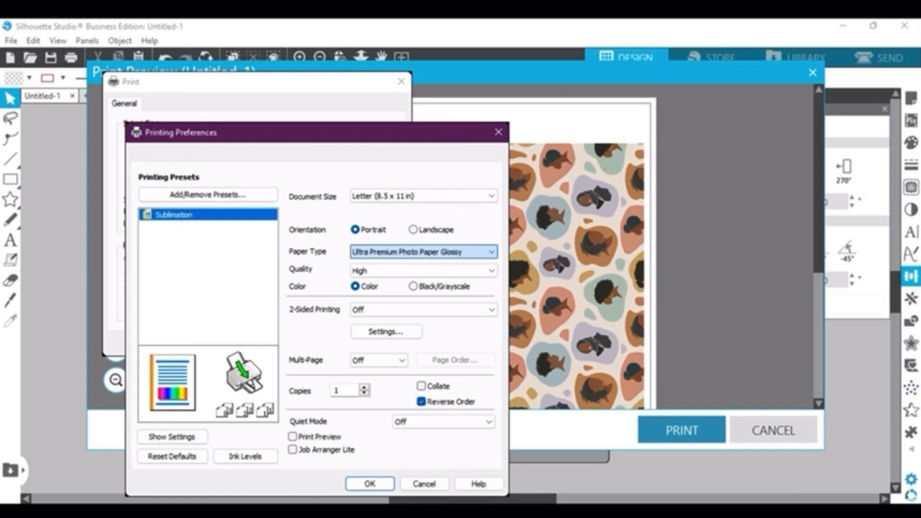
left_click(423, 251)
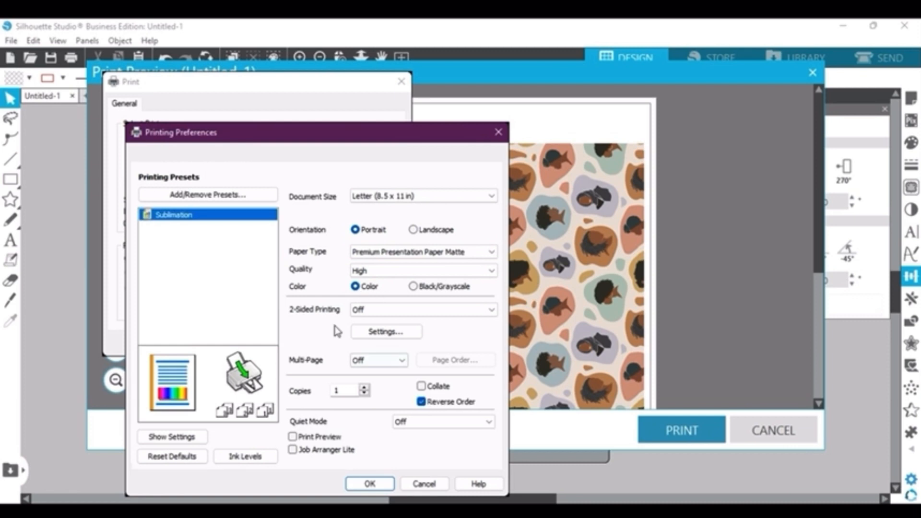
Under More Options, toggle Mirror Image off and back on for the printed output.
left_click(146, 152)
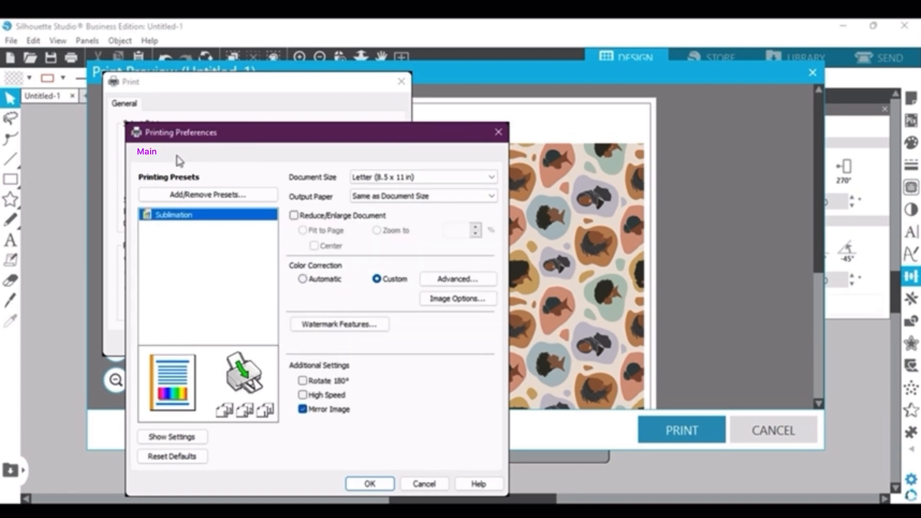
left_click(192, 153)
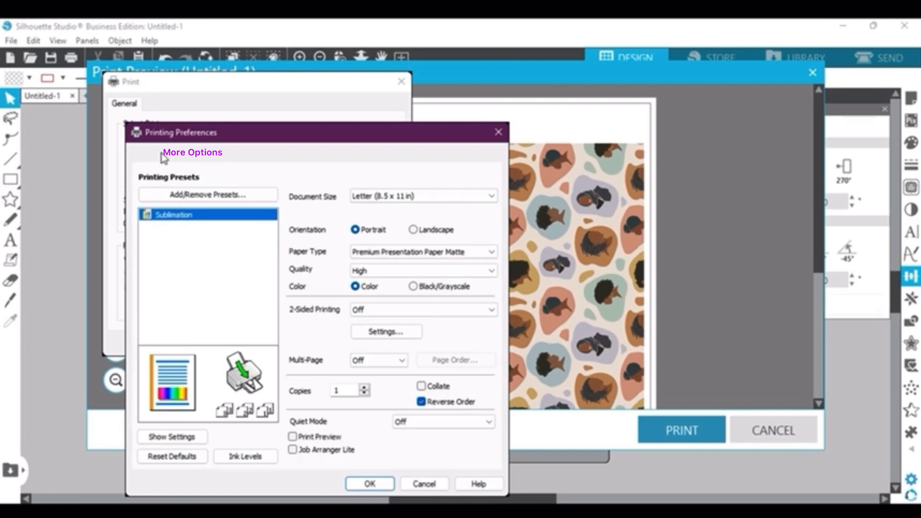
left_click(192, 153)
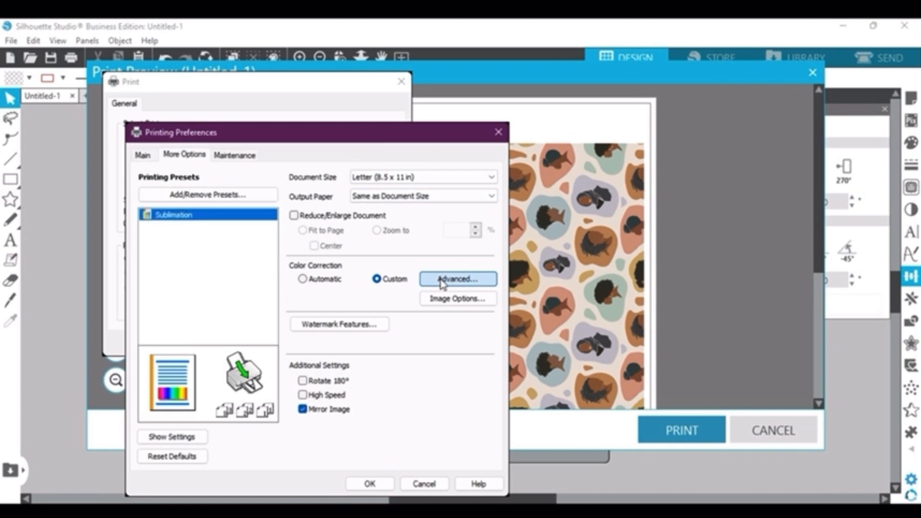
left_click(459, 278)
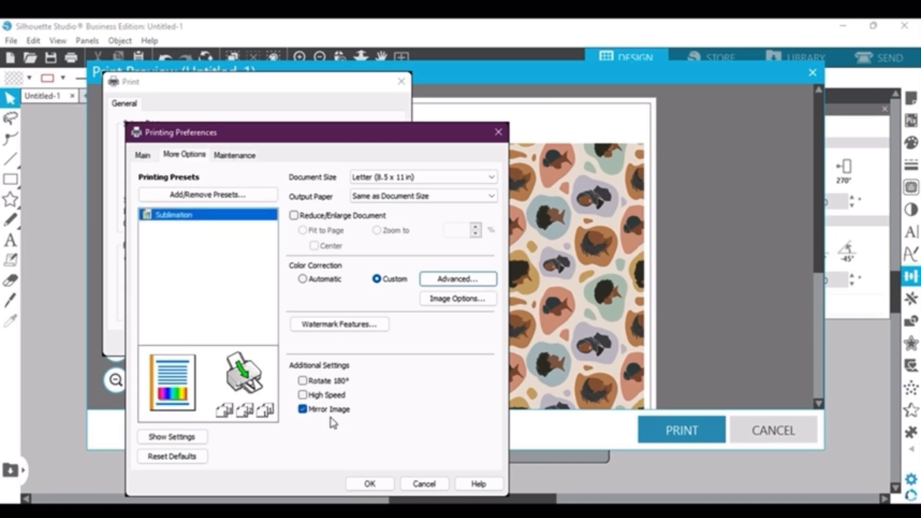
left_click(299, 409)
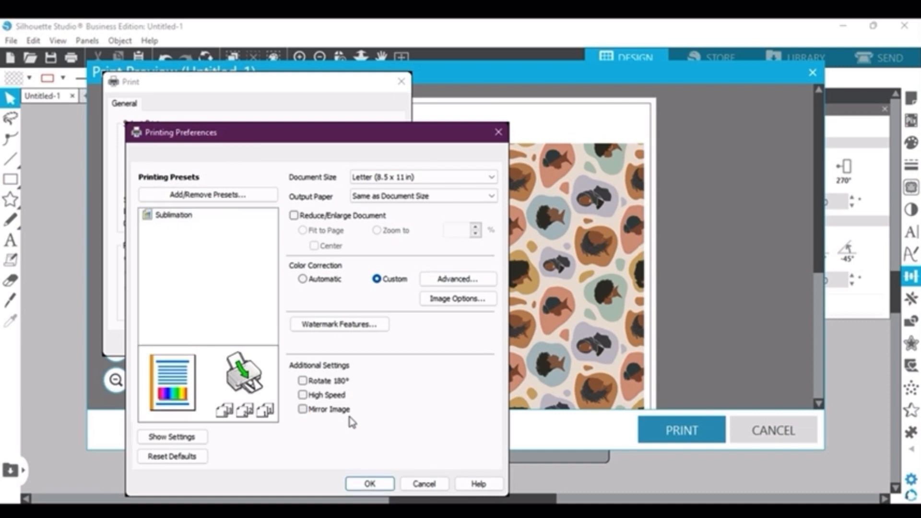
left_click(299, 410)
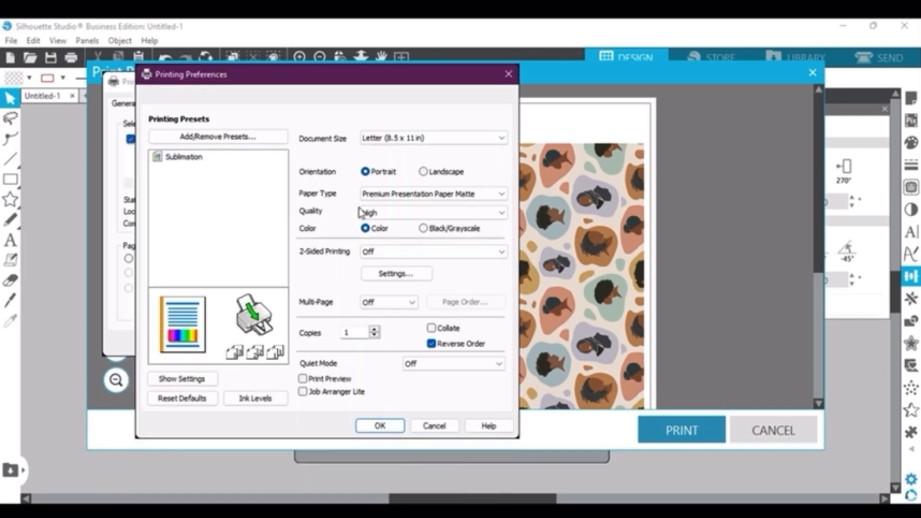
Save the current settings as a new preset named SublimationSettings with a chosen icon.
left_click(219, 137)
type("Subli")
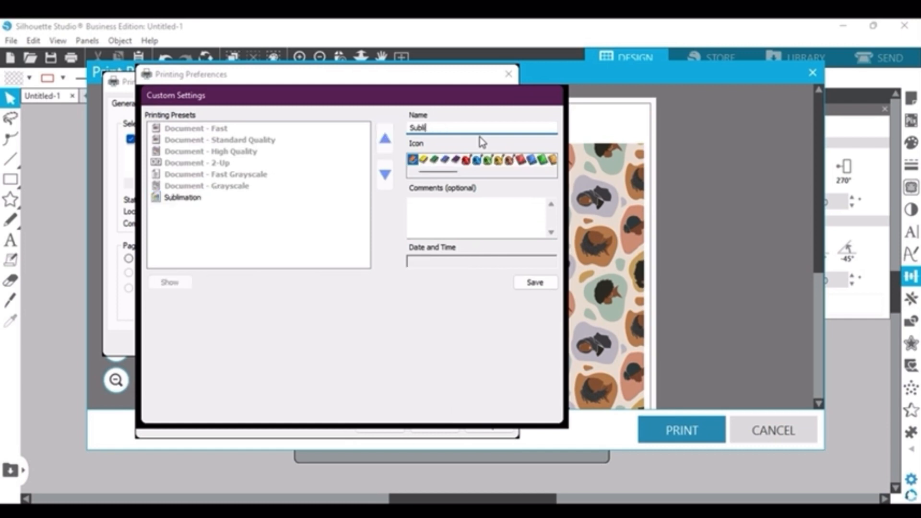
left_click(183, 198)
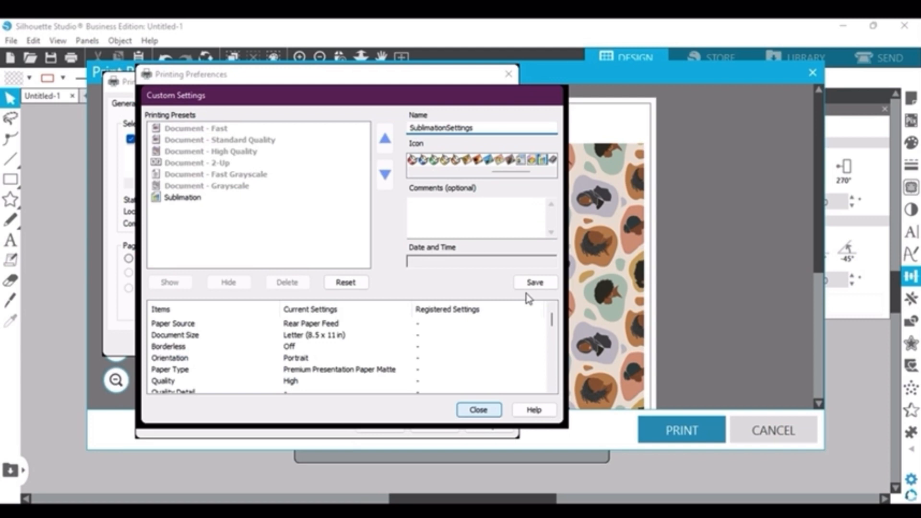
left_click(479, 126)
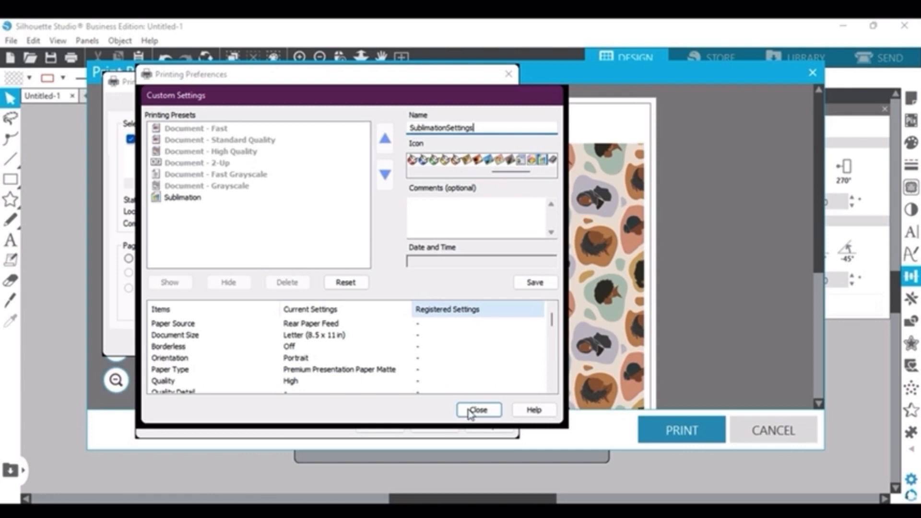
left_click(535, 282)
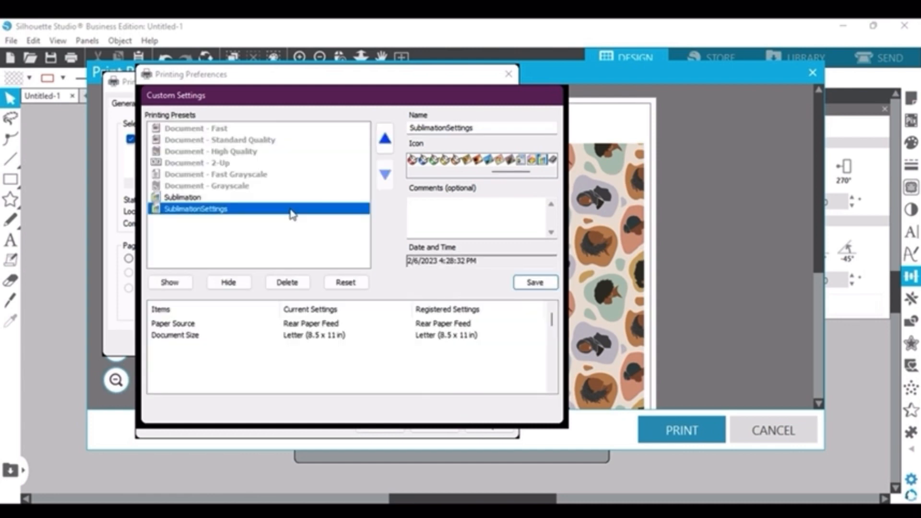
left_click(535, 281)
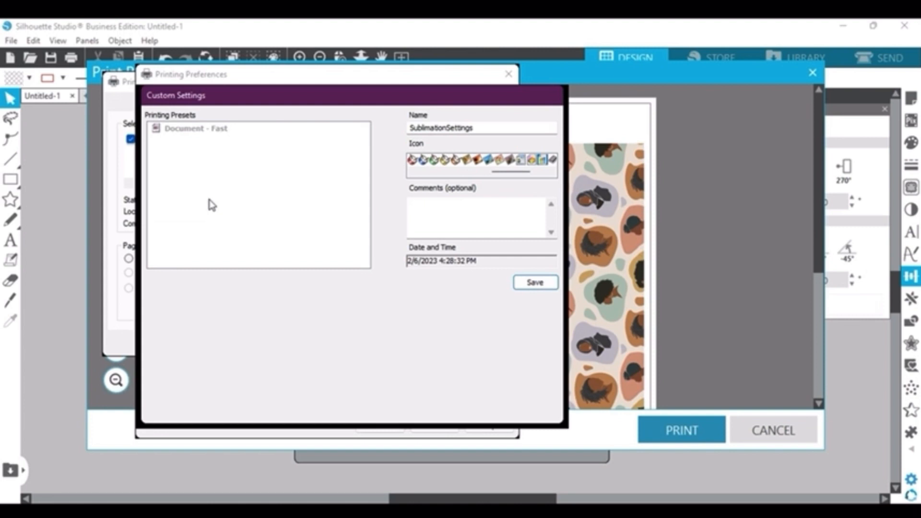
Delete the SublimationSettings preset, leaving Sublimation, and apply the printer preferences.
left_click(536, 282)
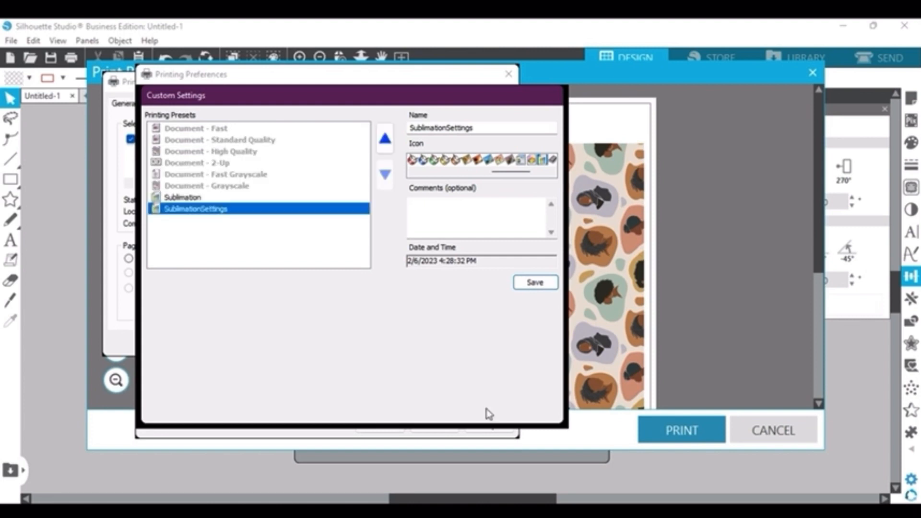
left_click(535, 282)
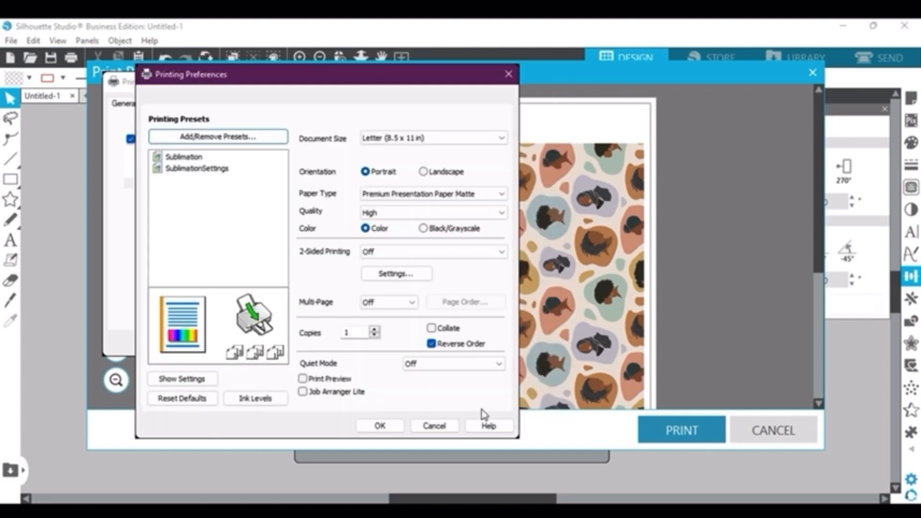
left_click(217, 136)
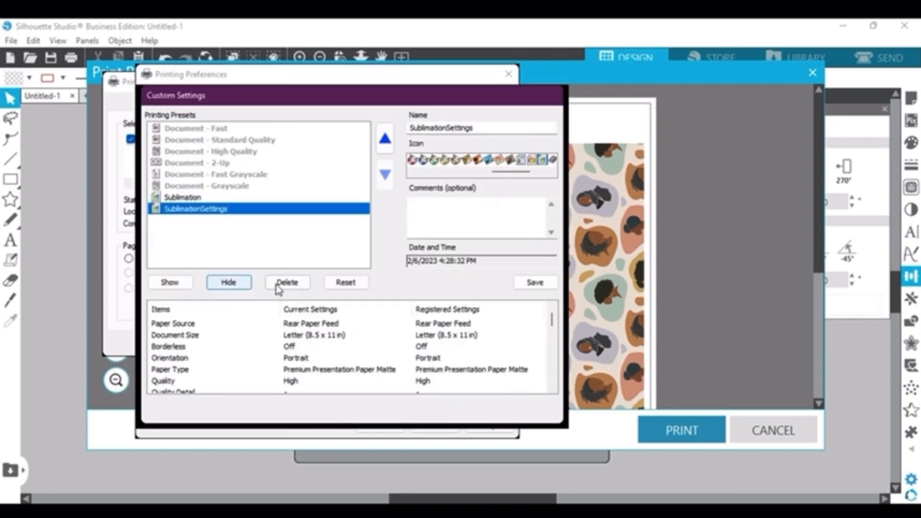
left_click(287, 282)
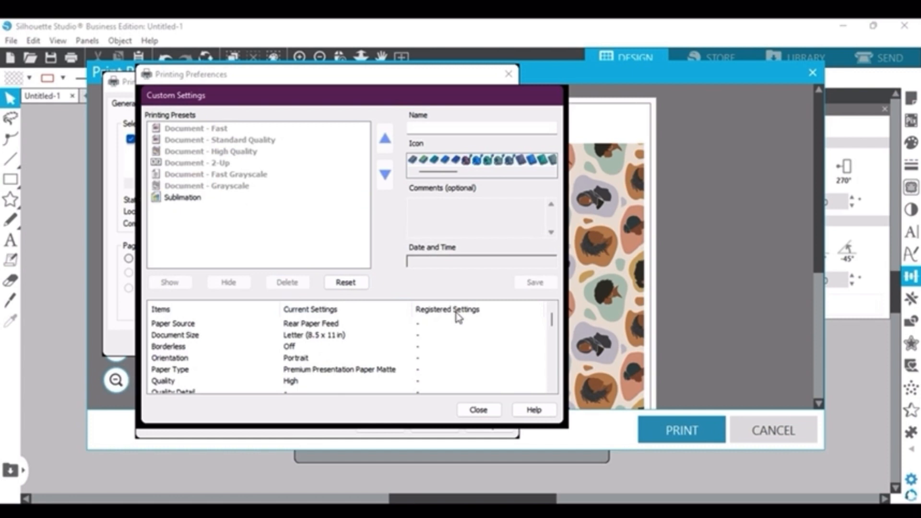
left_click(477, 410)
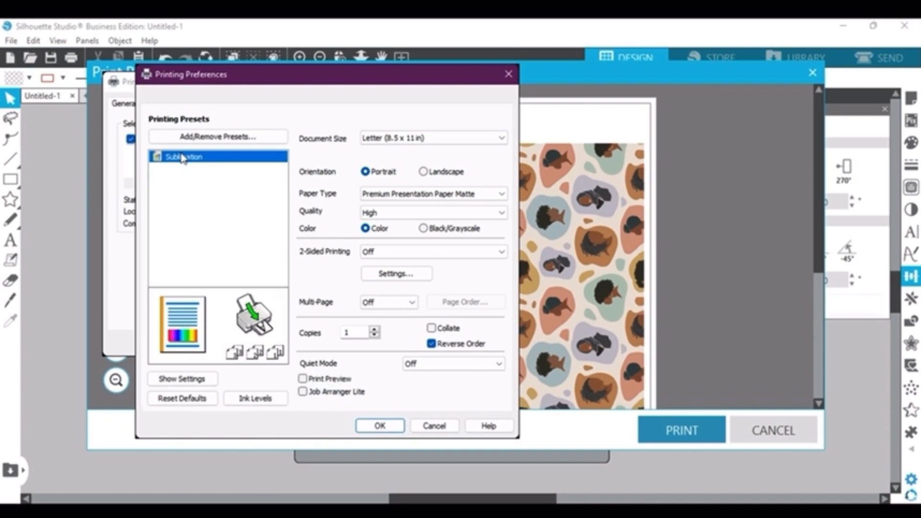
left_click(380, 426)
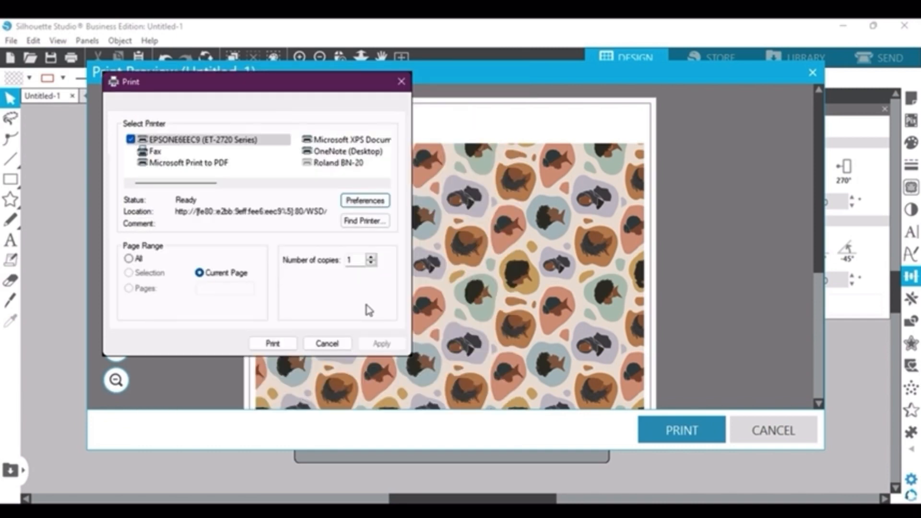